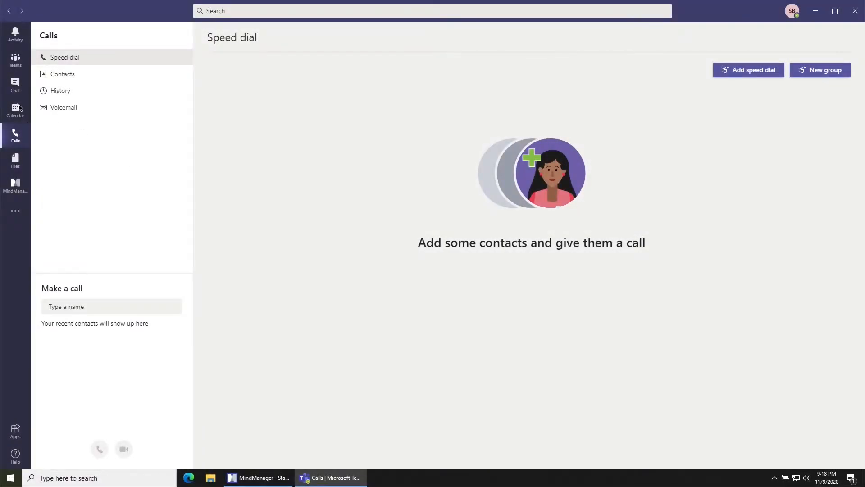
- Switch from Calls to the Project Zephyr channel under Demo Team
{"action": "left_click", "coordinate": [15, 60]}
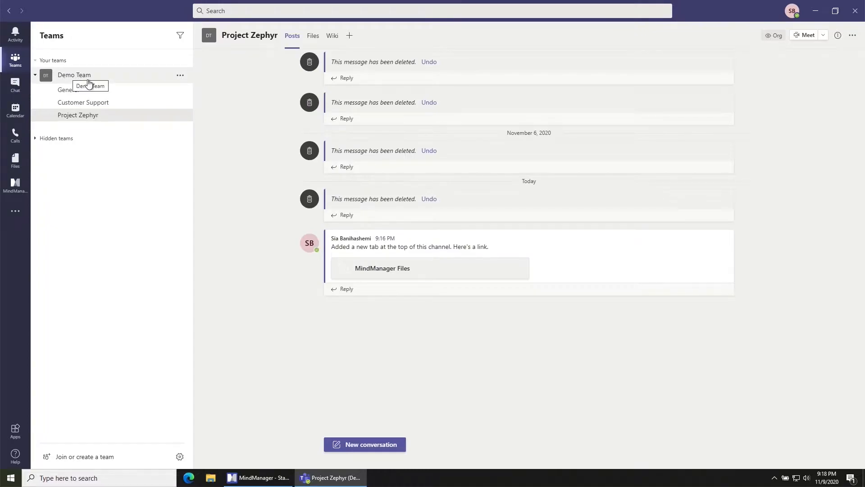
{"action": "mouse_move", "coordinate": [100, 135]}
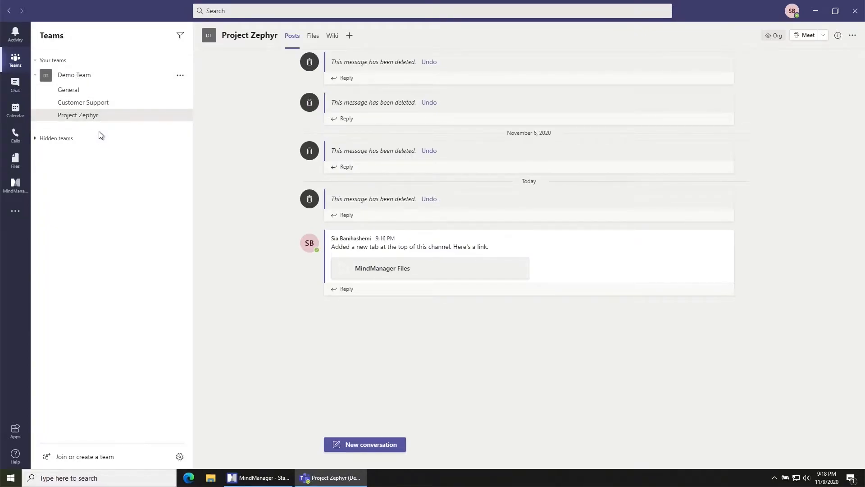
{"action": "mouse_move", "coordinate": [78, 115]}
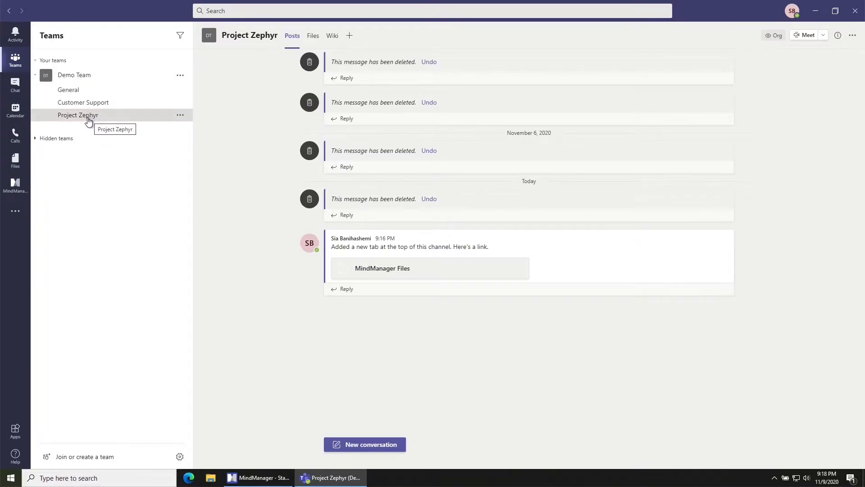
{"action": "mouse_move", "coordinate": [394, 115]}
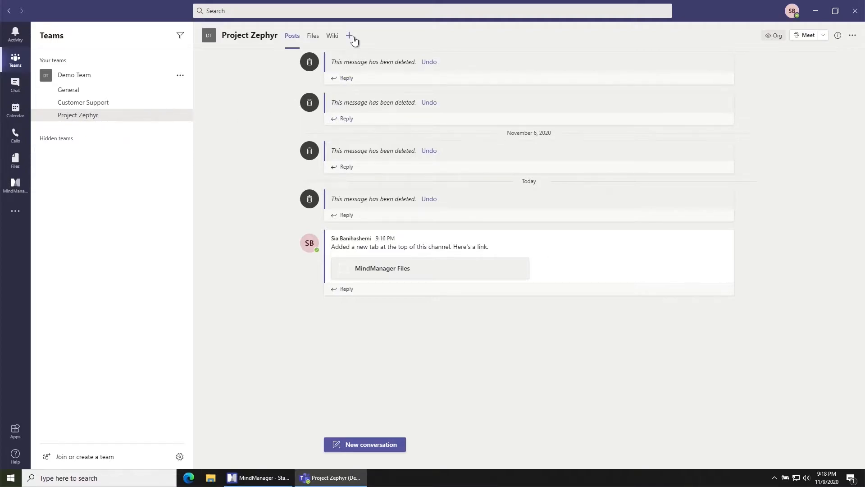
{"action": "mouse_move", "coordinate": [348, 35]}
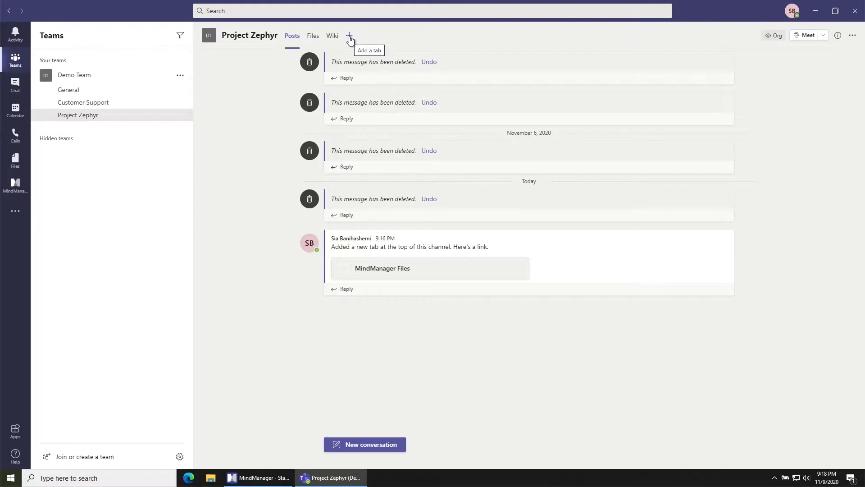
{"action": "mouse_move", "coordinate": [350, 35]}
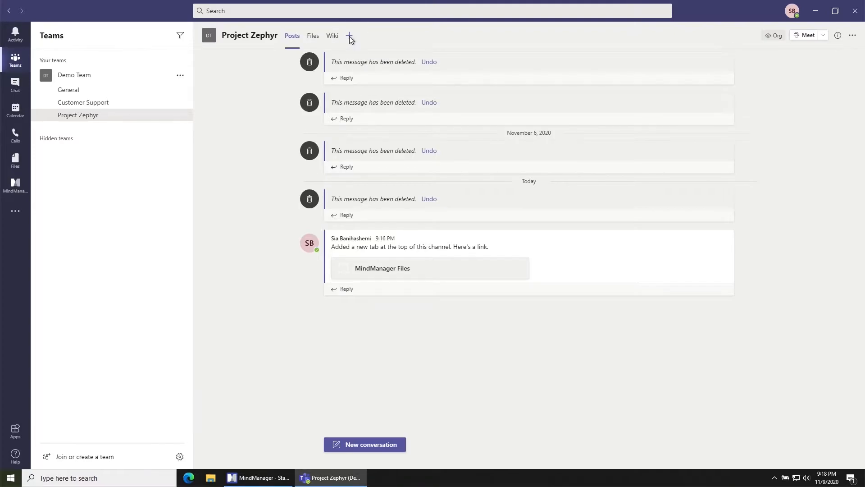
- Start a new channel tab and pick MindManager by searching 'mind'
{"action": "left_click", "coordinate": [350, 36]}
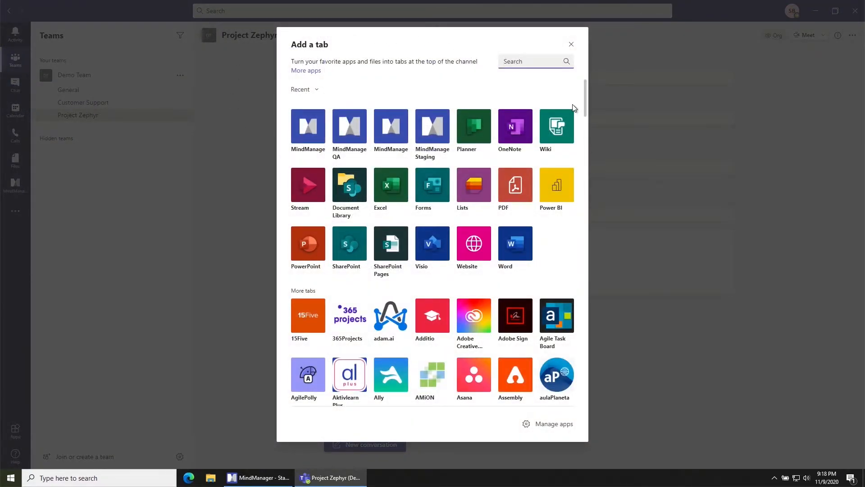
{"action": "type", "text": "min"}
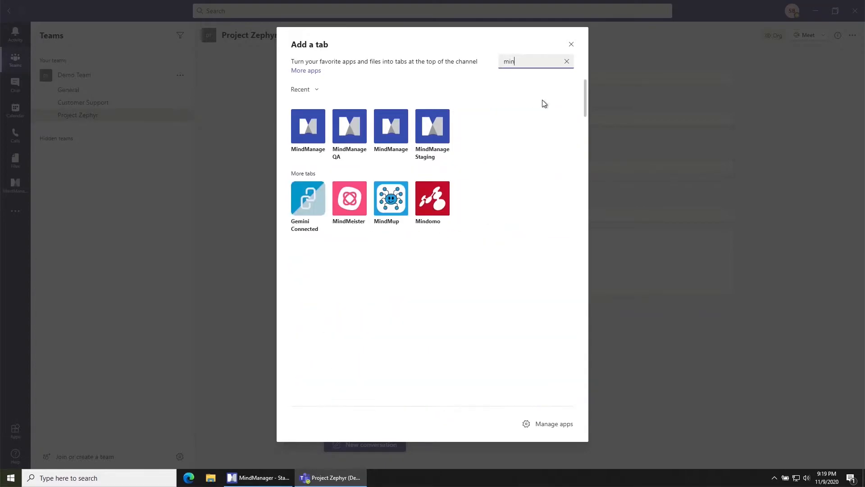
{"action": "type", "text": "d"}
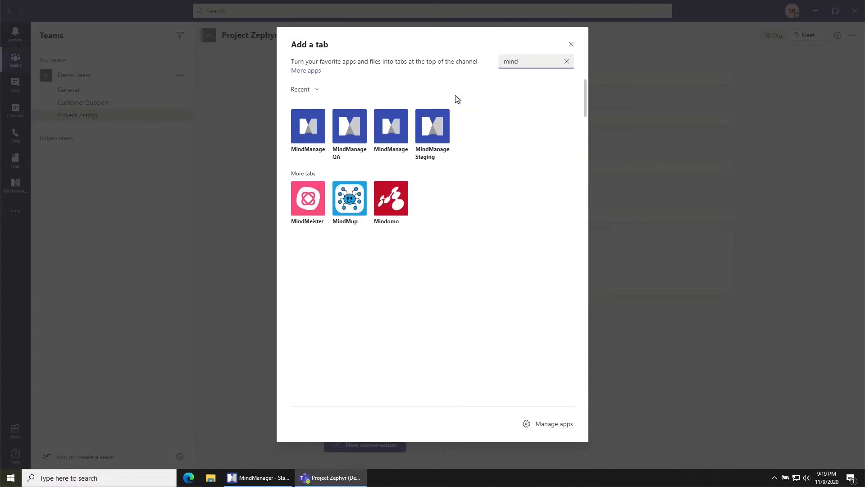
{"action": "mouse_move", "coordinate": [309, 125]}
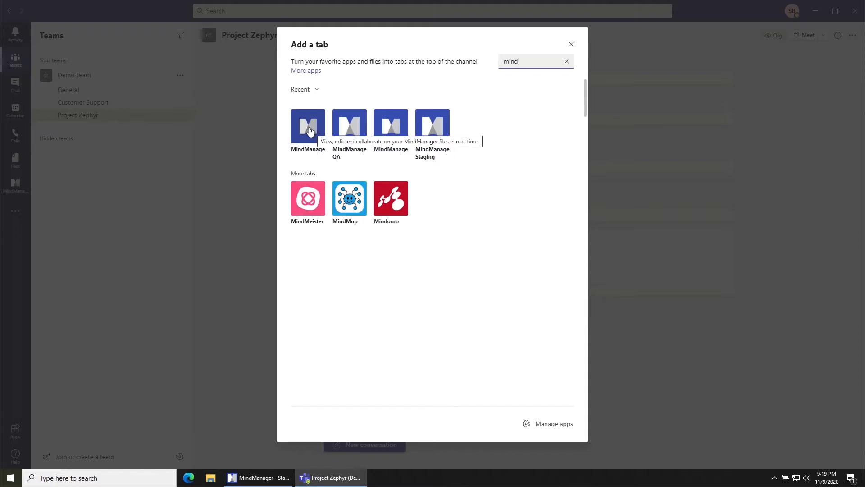
{"action": "left_click", "coordinate": [308, 124]}
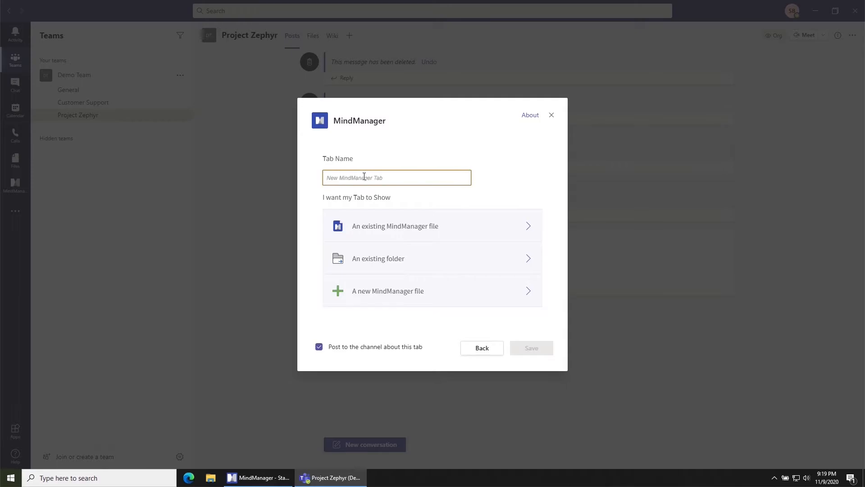
- Name the tab 'MindManager Files', point it at the existing Project Zephyr folder, and save
{"action": "type", "text": "MindManager Files"}
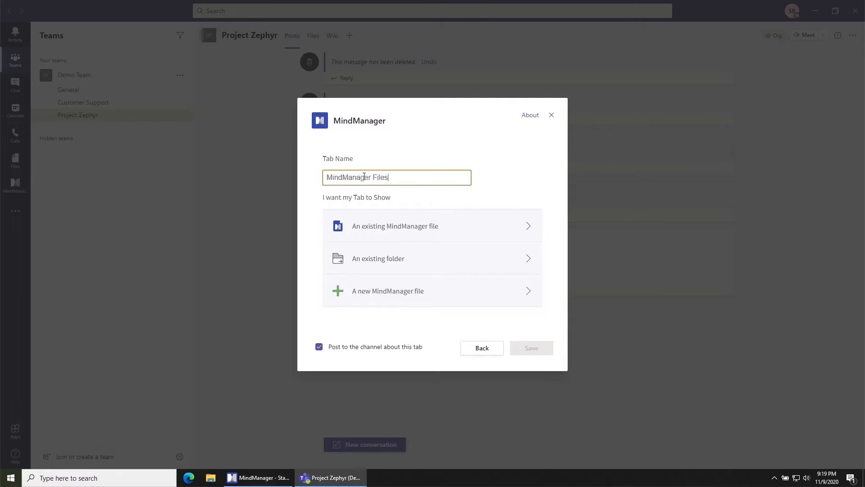
{"action": "mouse_move", "coordinate": [358, 259]}
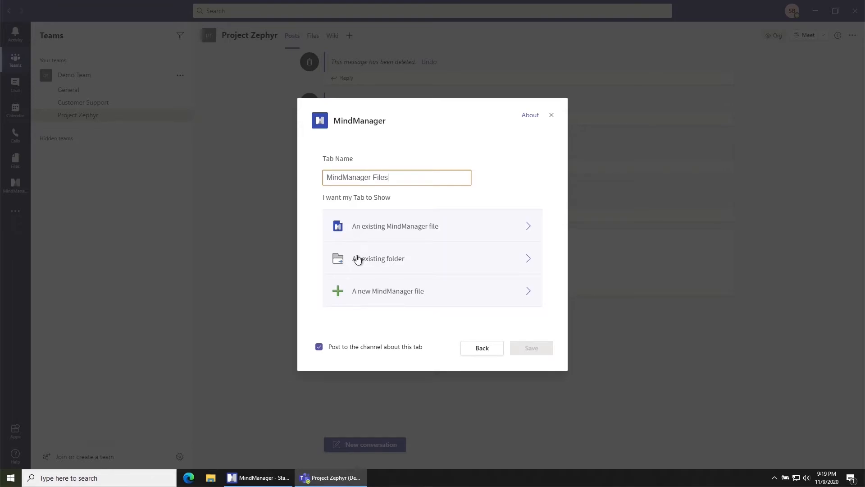
{"action": "mouse_move", "coordinate": [415, 269]}
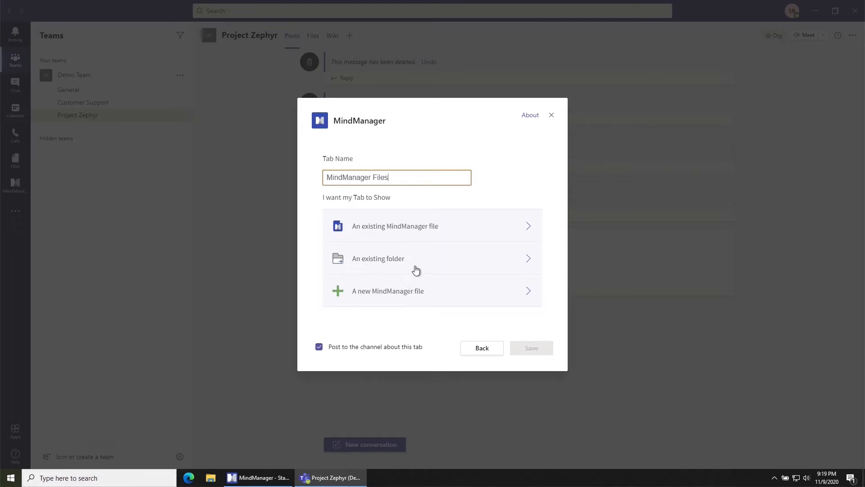
{"action": "left_click", "coordinate": [432, 259]}
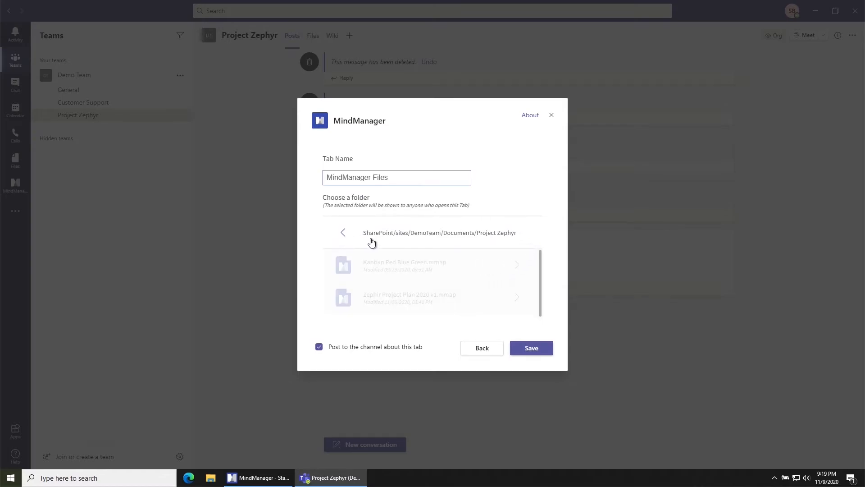
{"action": "mouse_move", "coordinate": [459, 245]}
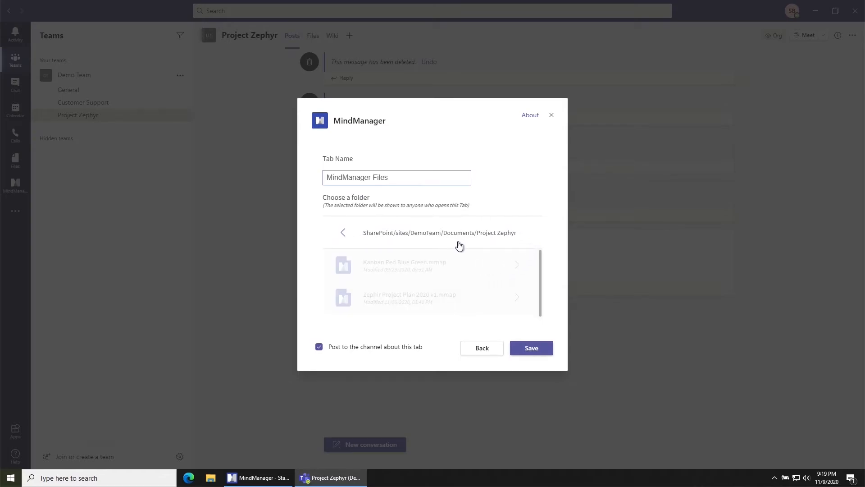
{"action": "mouse_move", "coordinate": [486, 242]}
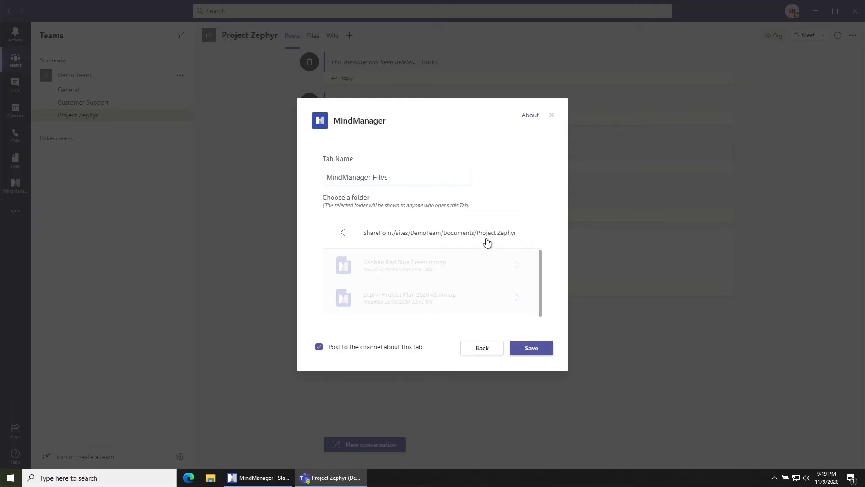
{"action": "mouse_move", "coordinate": [531, 348]}
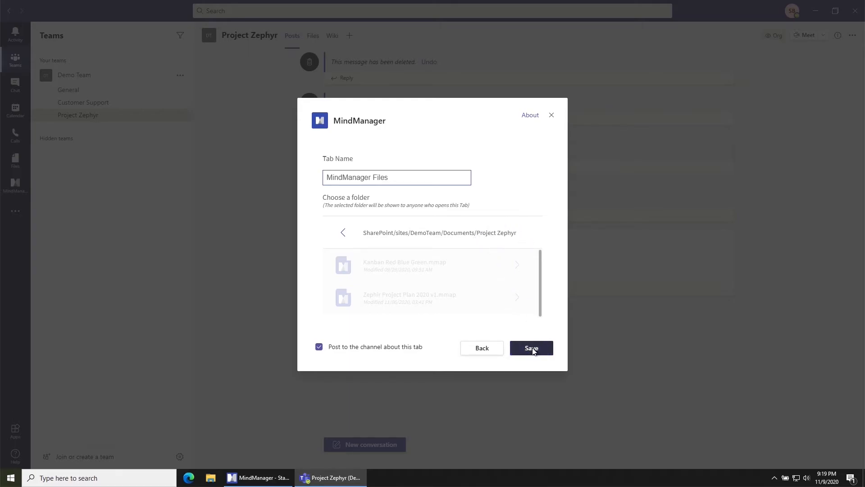
{"action": "left_click", "coordinate": [530, 347]}
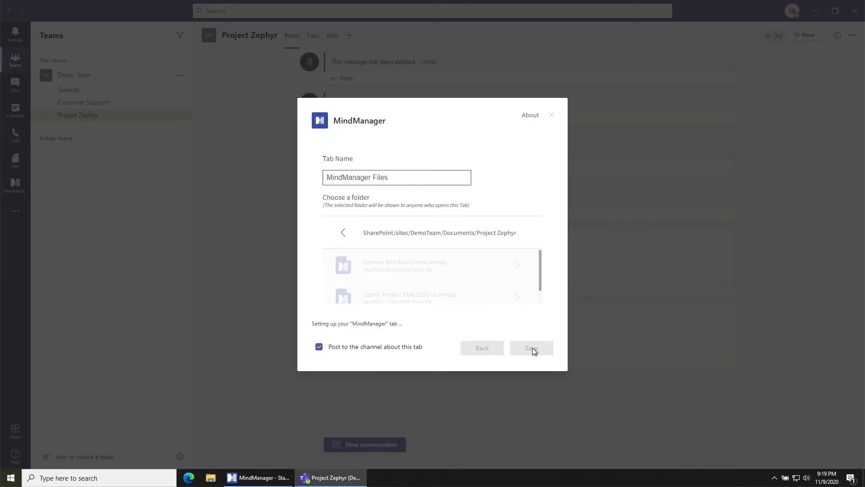
- Let the MindManager Files tab load the Project Zephyr folder listing
{"action": "left_click", "coordinate": [530, 348]}
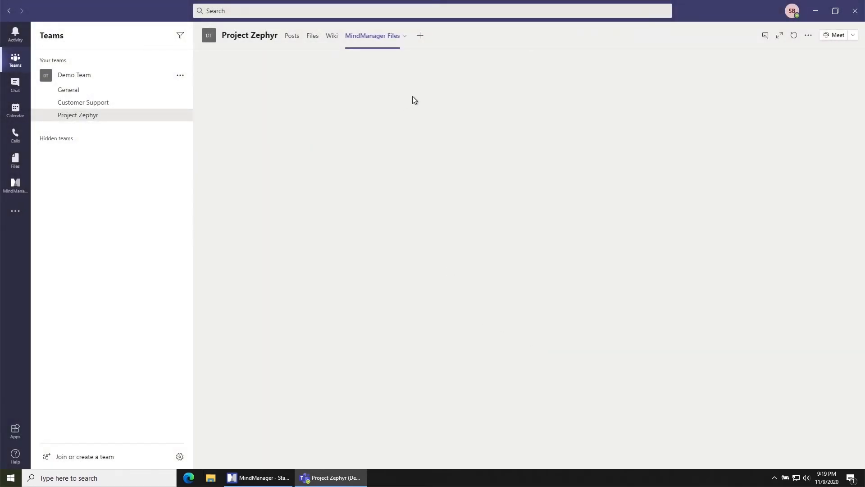
{"action": "mouse_move", "coordinate": [242, 176]}
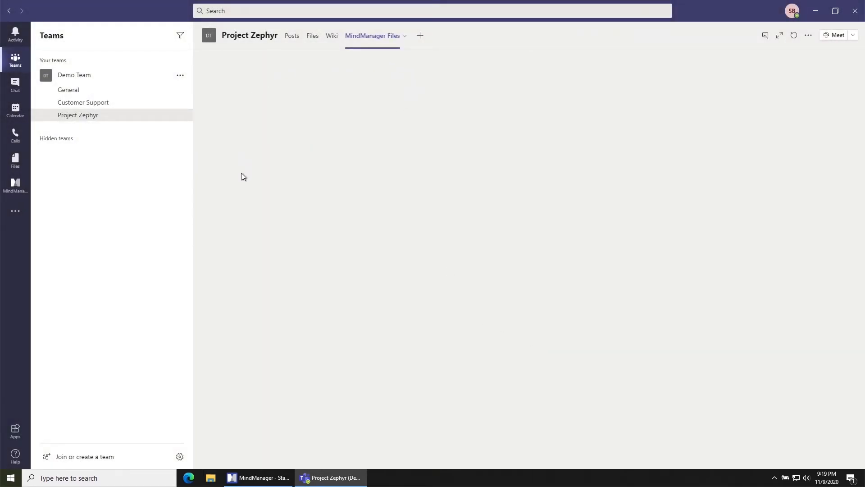
{"action": "mouse_move", "coordinate": [411, 239]}
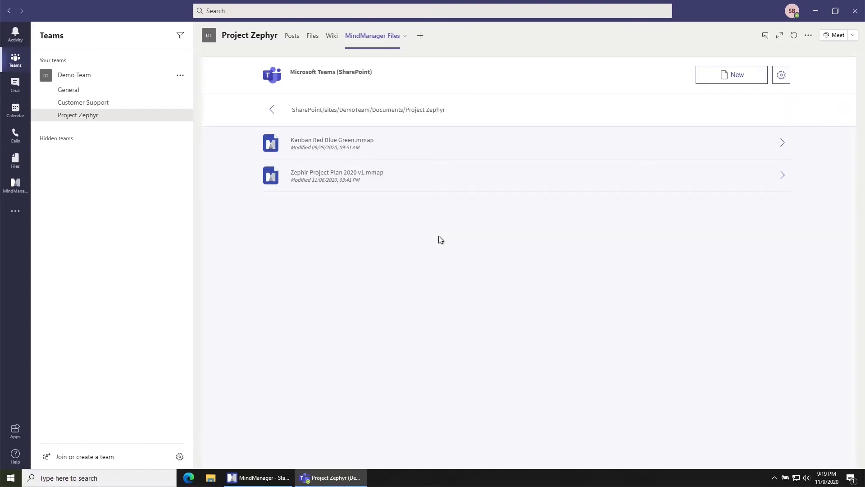
{"action": "mouse_move", "coordinate": [310, 117]}
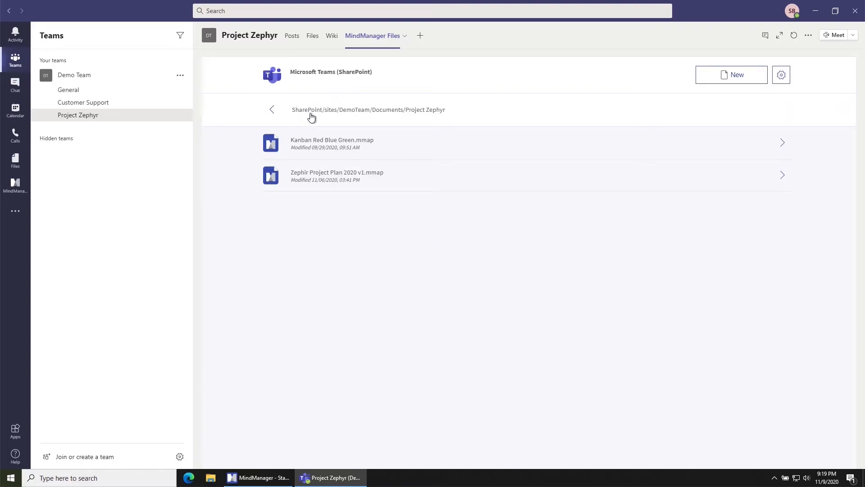
{"action": "mouse_move", "coordinate": [373, 122]}
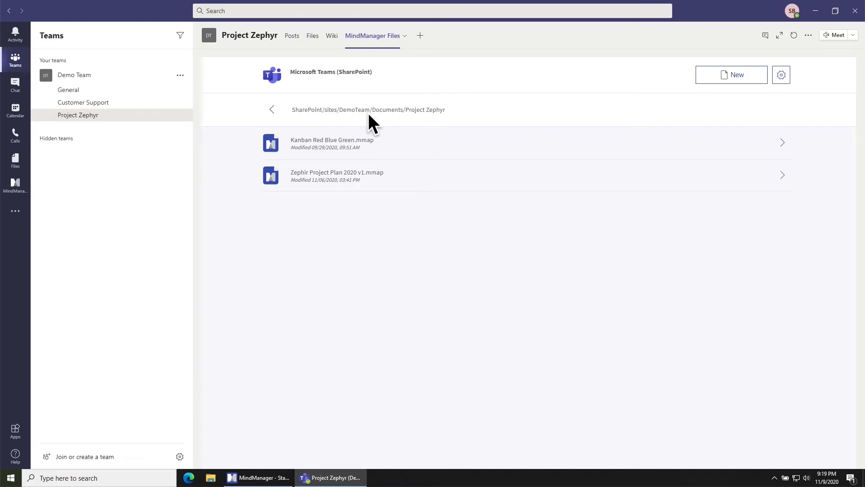
{"action": "mouse_move", "coordinate": [335, 182]}
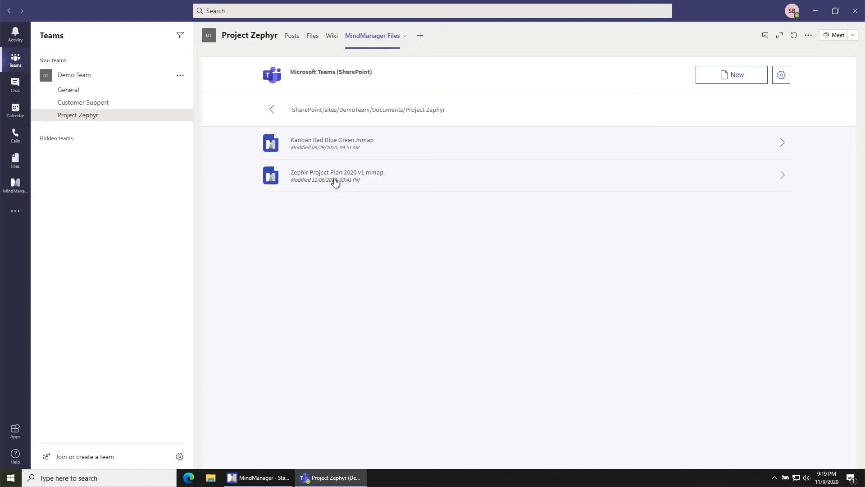
- Open the 'Zephir Project Plan 2020 v1.mmap' mind map in the tab
{"action": "left_click", "coordinate": [336, 175]}
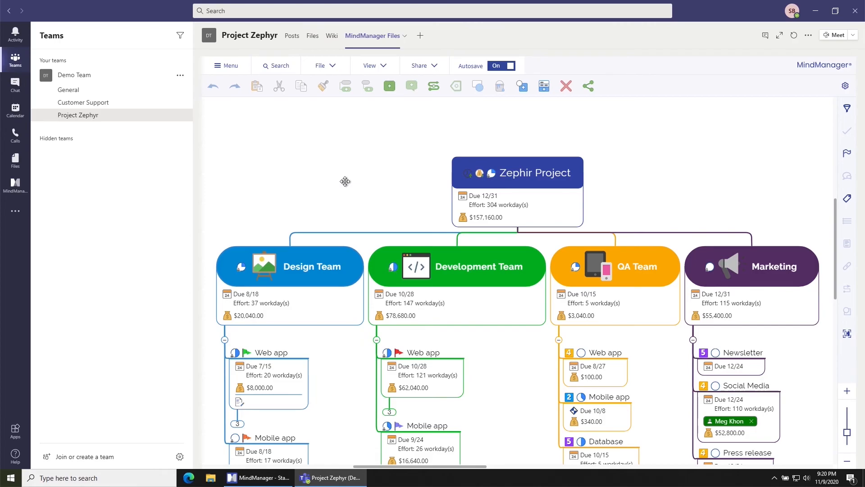
{"action": "mouse_move", "coordinate": [756, 133]}
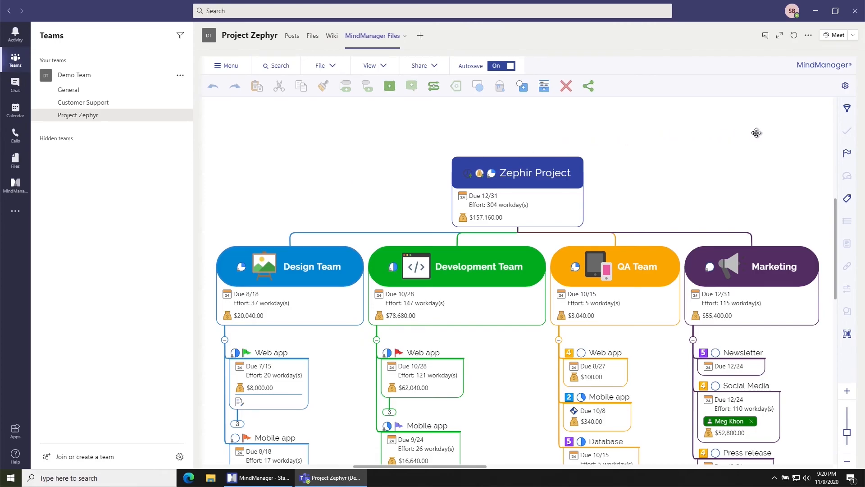
{"action": "mouse_move", "coordinate": [556, 147]}
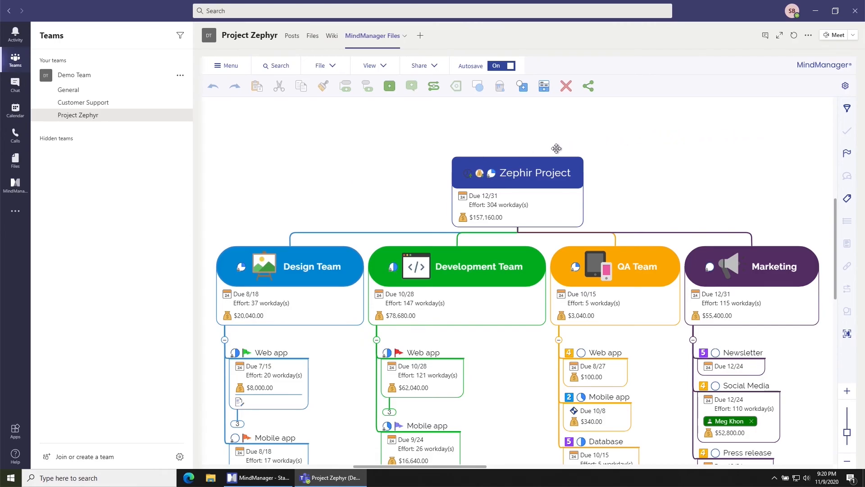